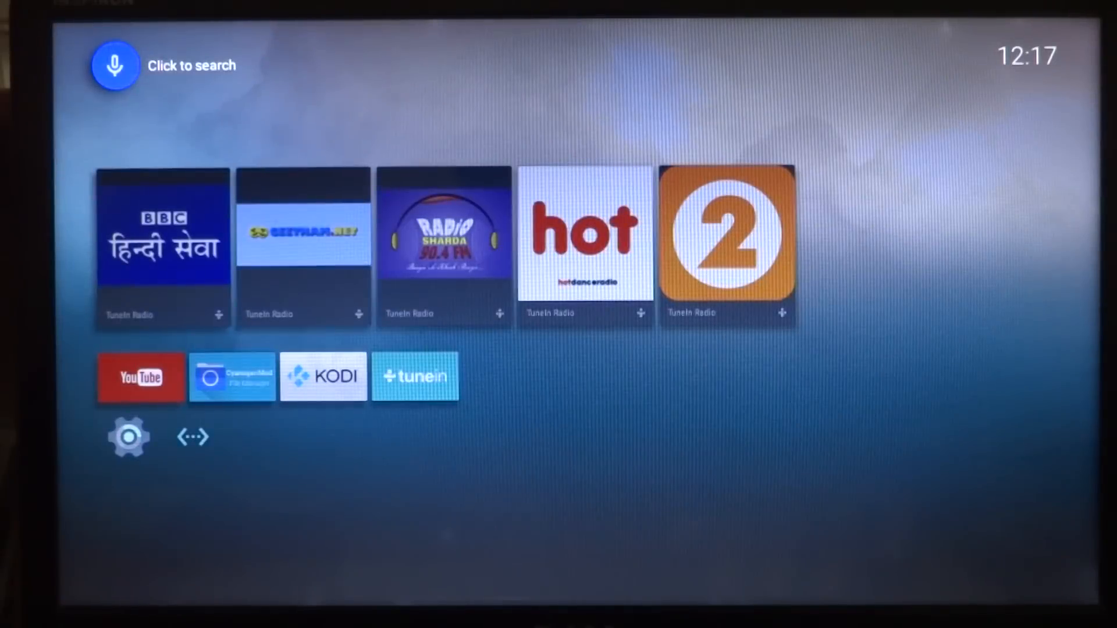
Scroll down to the Apps row and launch the YouTube tile.
scroll("down", 3)
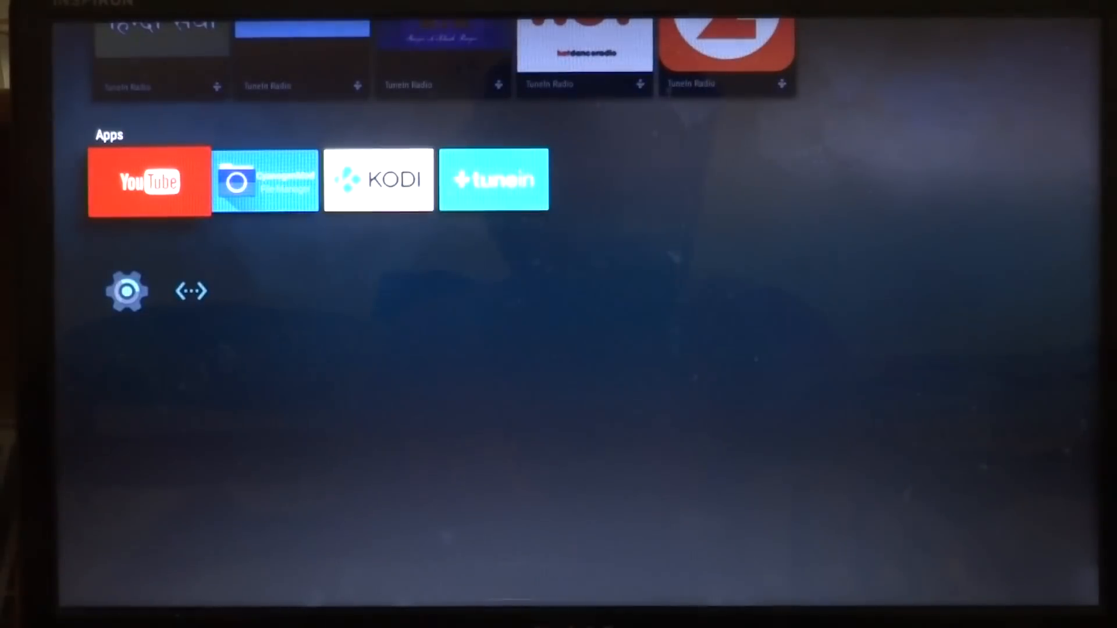
left_click(149, 180)
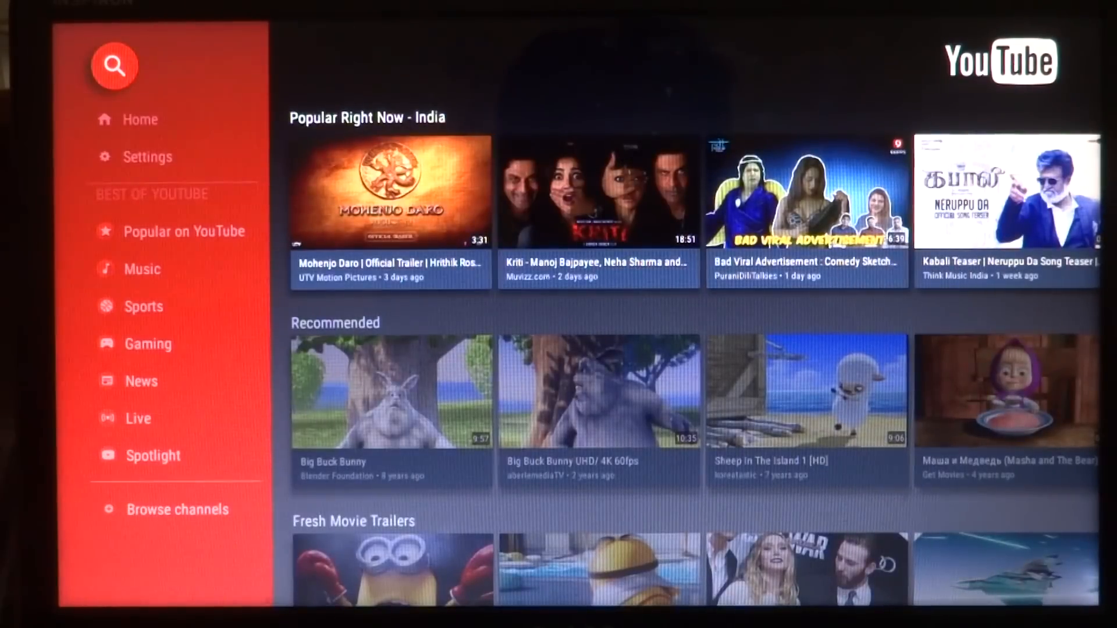
Play Blender Foundation's Big Buck Bunny from the Recommended row.
scroll("down", 3)
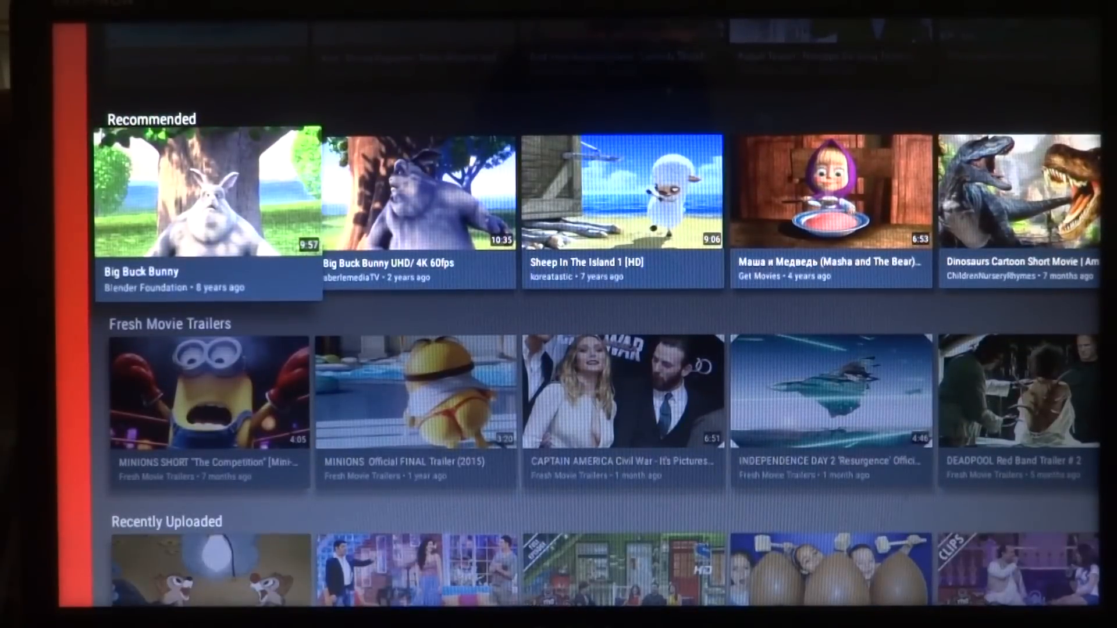
left_click(208, 191)
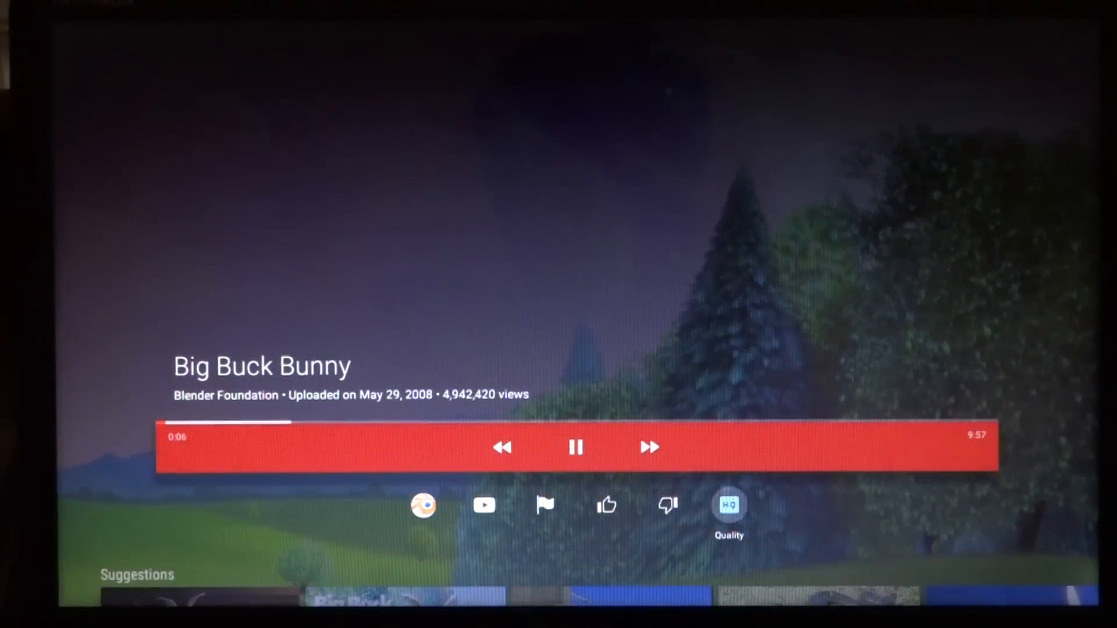
Set the Big Buck Bunny playback quality to 720p.
left_click(728, 506)
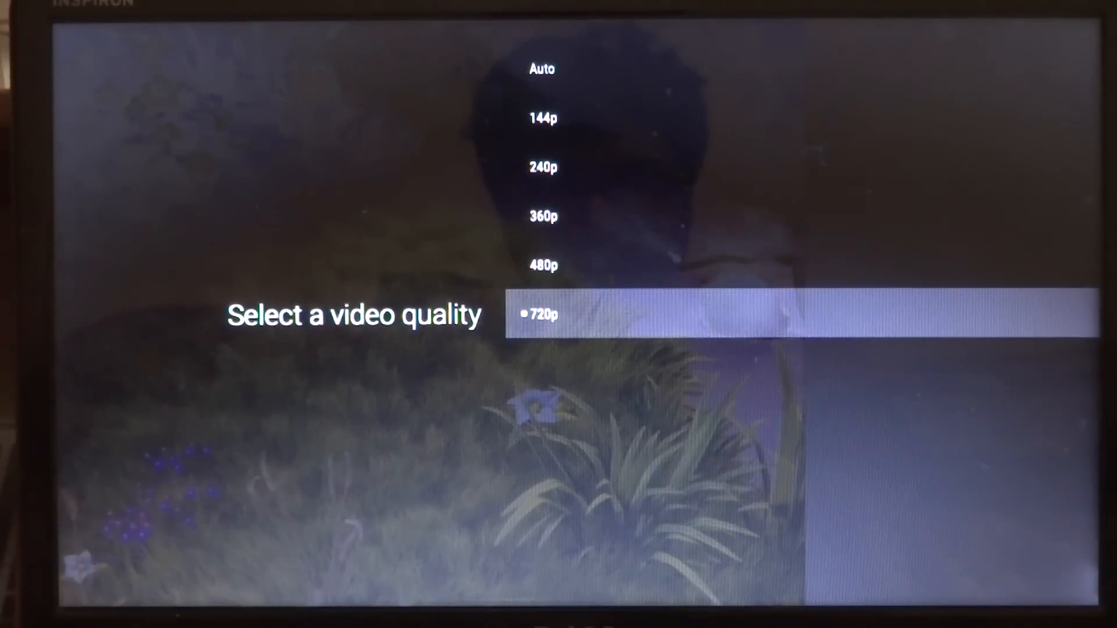
left_click(541, 315)
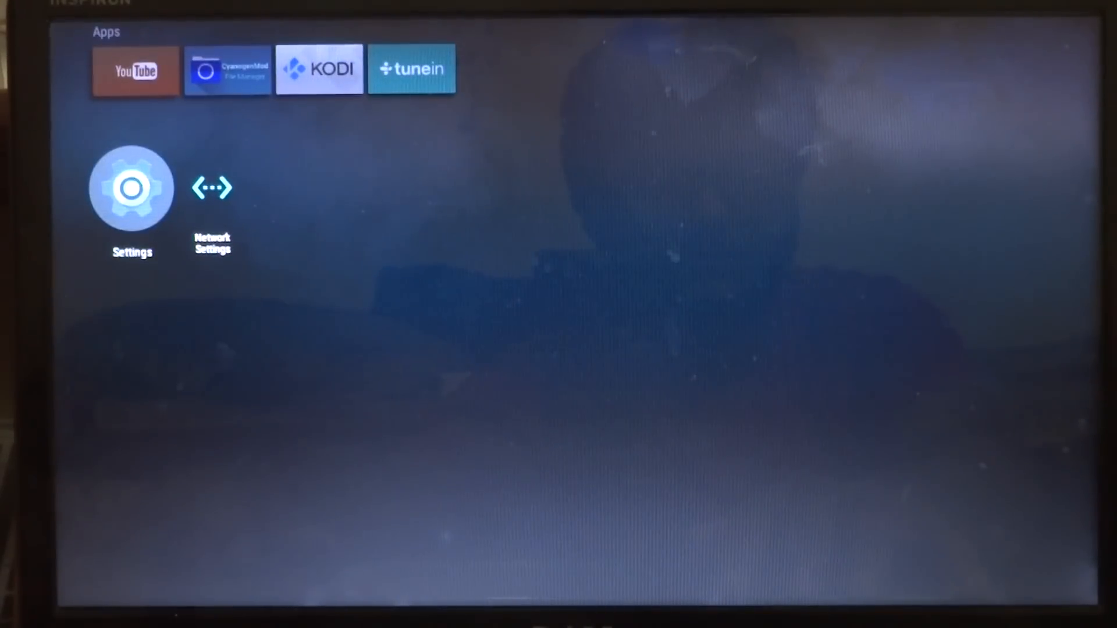
Launch TED from Settings > Apps > Downloaded apps using Open.
left_click(131, 187)
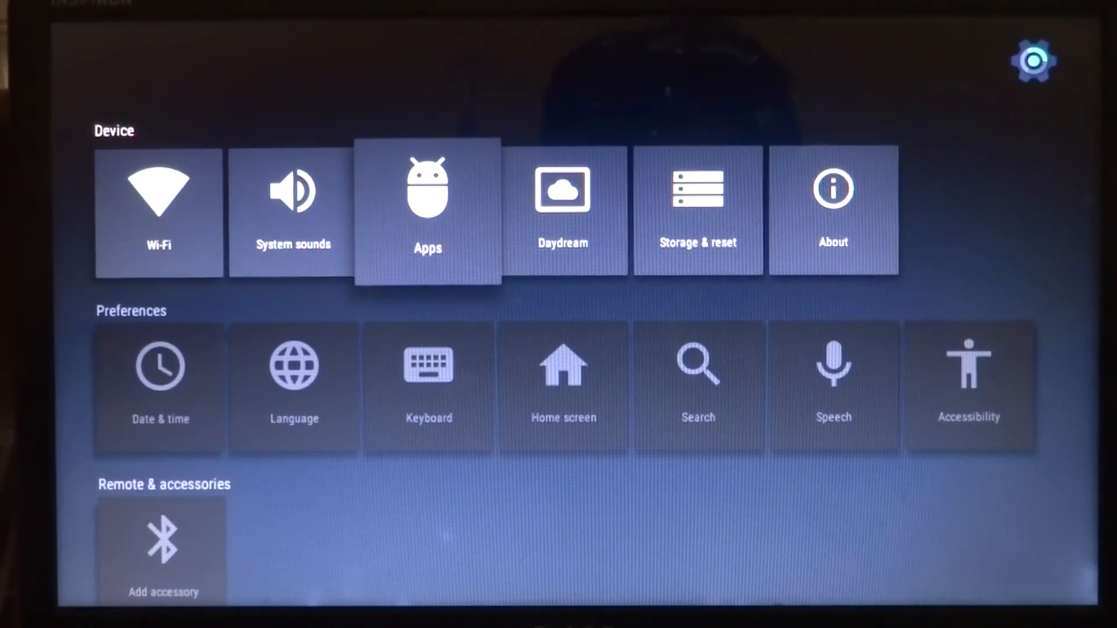
left_click(426, 210)
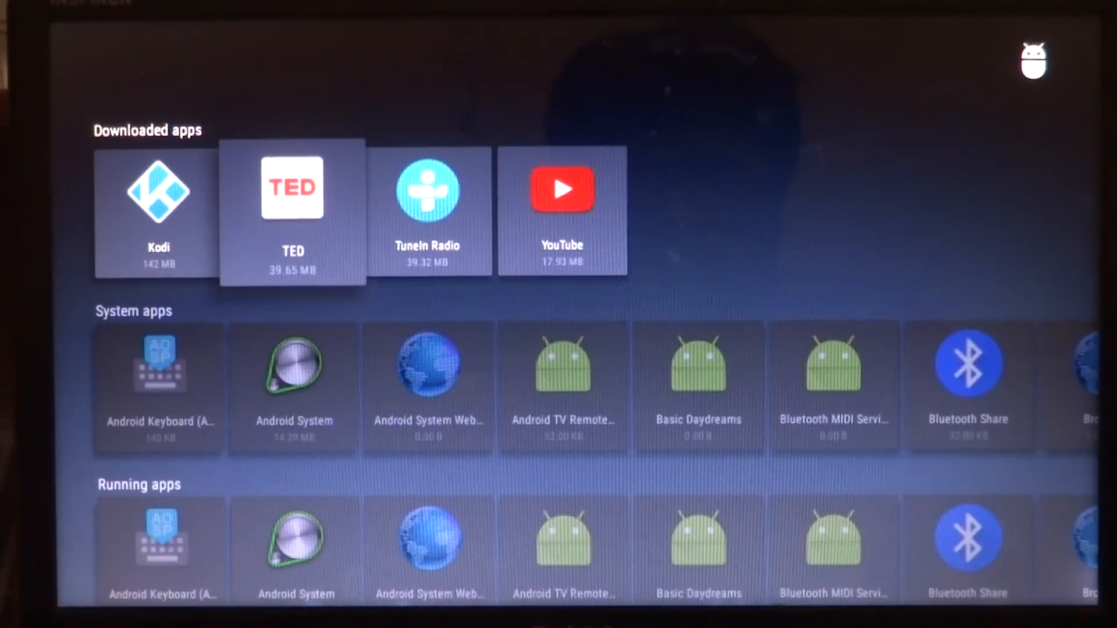
left_click(292, 214)
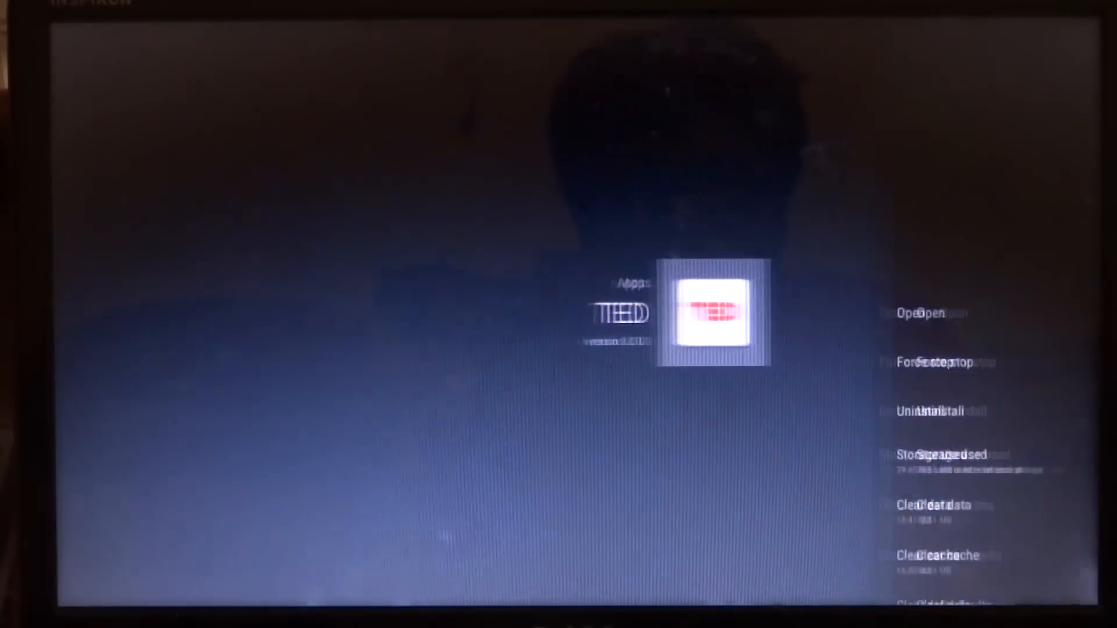
left_click(921, 314)
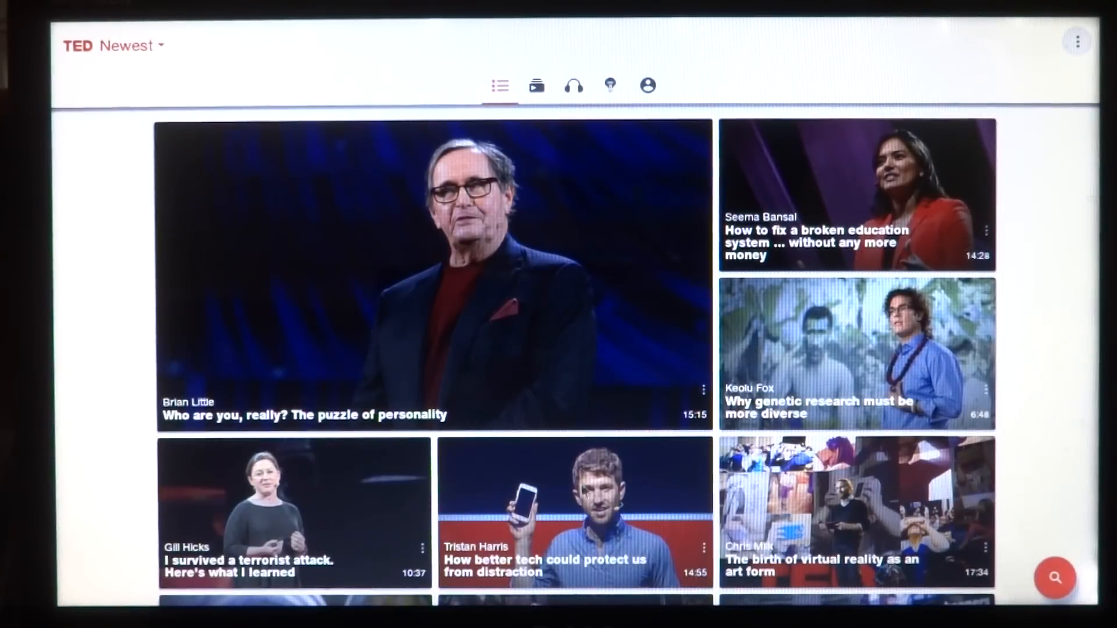
Open Brian Little's featured talk 'Who are you, really? The puzzle of personality'.
left_click(428, 278)
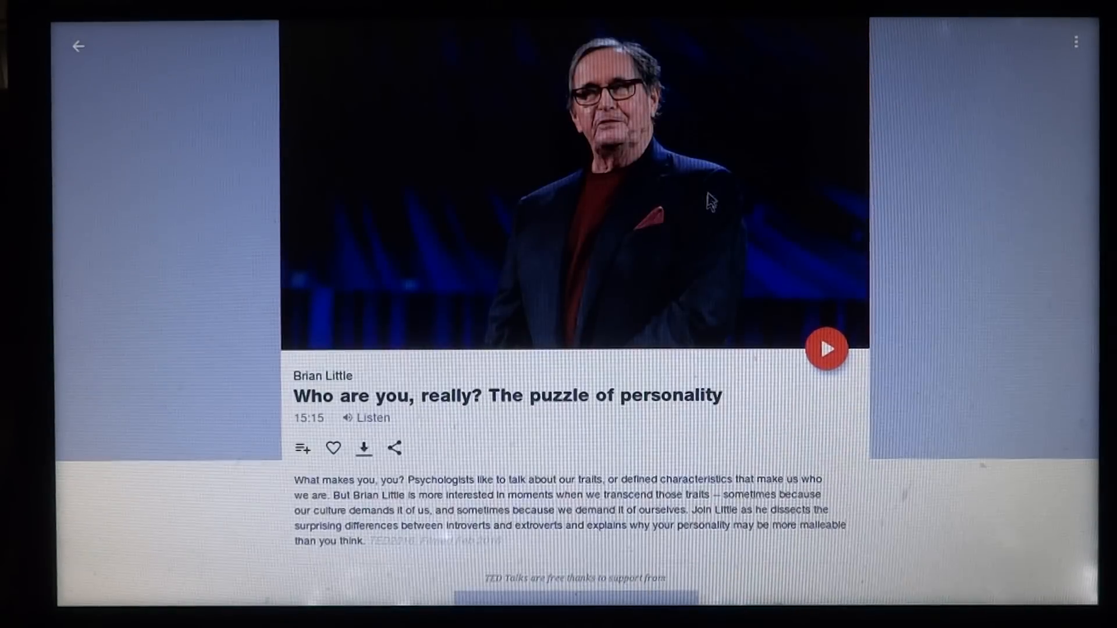